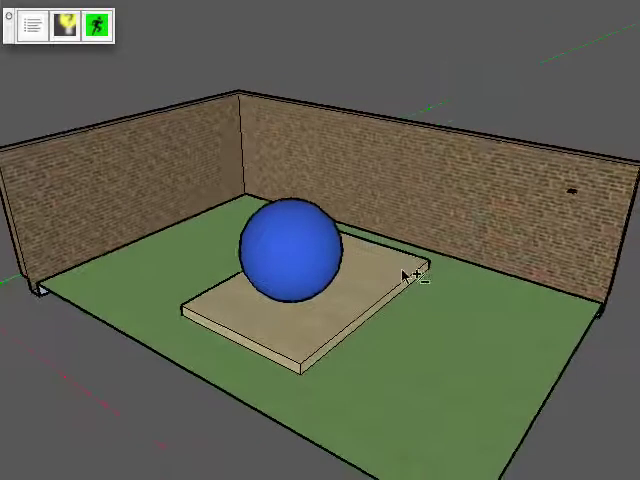
Step: Draw a long rectangle on the back brick wall and paint it bright yellow-green
left_click_drag(405, 275, 380, 240)
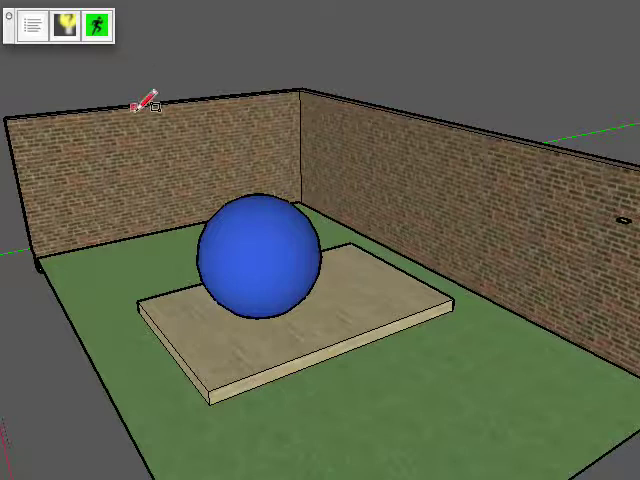
left_click_drag(147, 102, 283, 152)
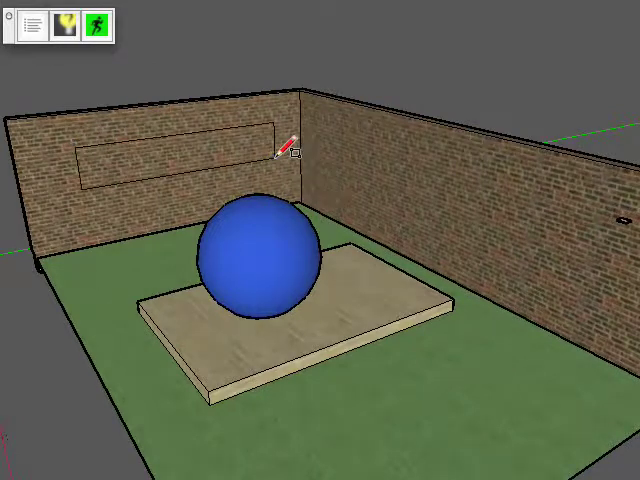
left_click_drag(290, 150, 390, 75)
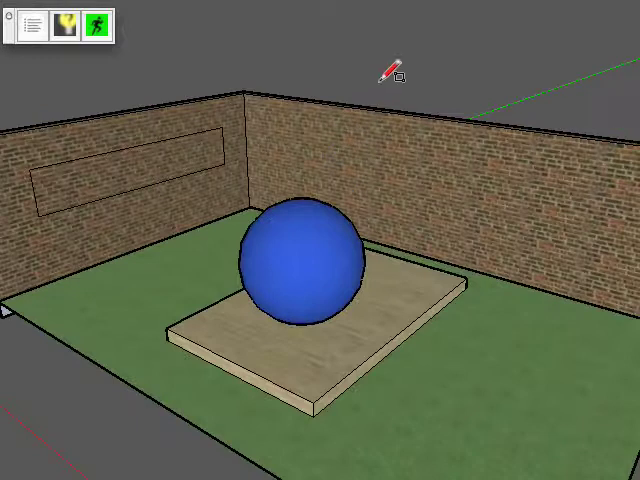
mouse_move(378, 18)
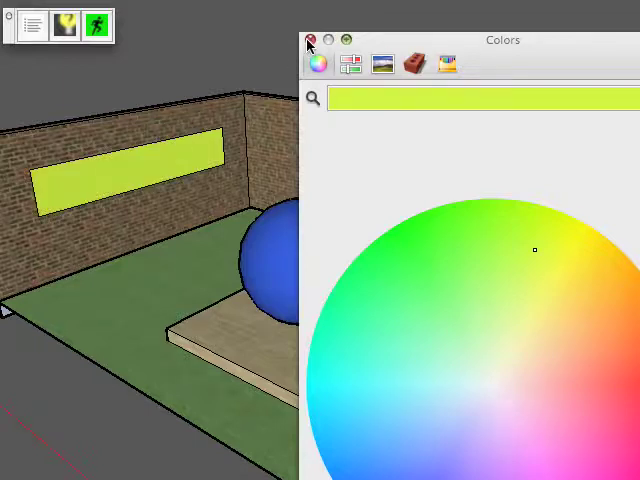
left_click(311, 39)
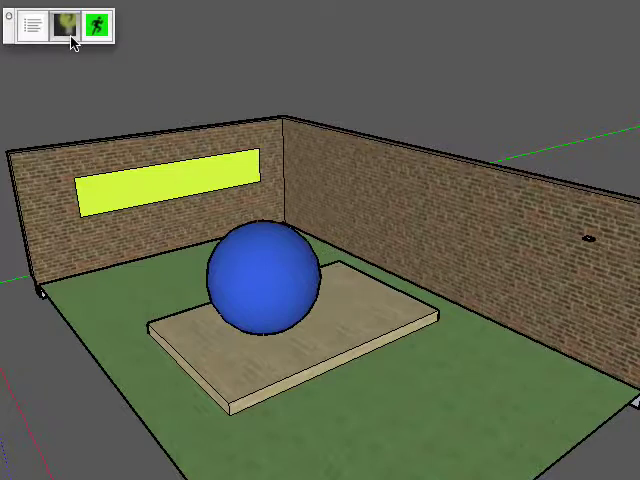
mouse_move(155, 160)
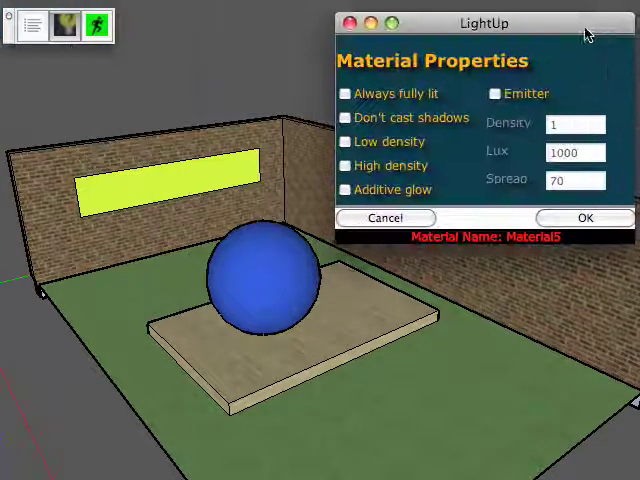
Step: Mark the yellow-green material as an Emitter, keeping Lux 1000 and Spread 70
left_click(494, 93)
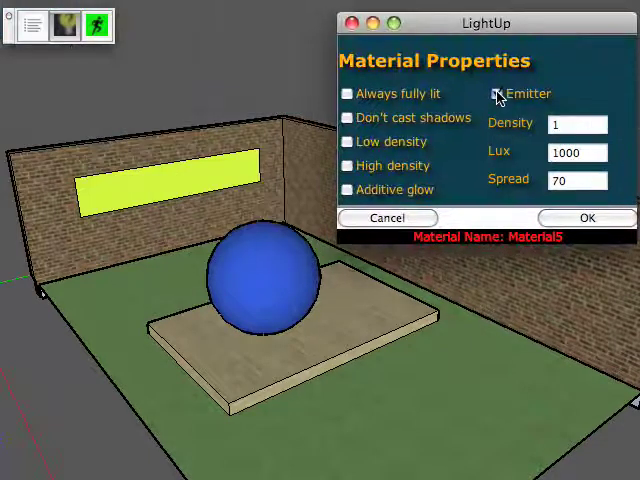
left_click(497, 93)
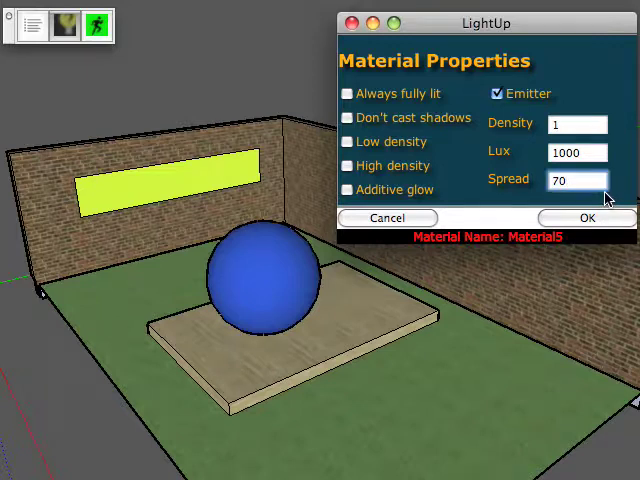
left_click(576, 152)
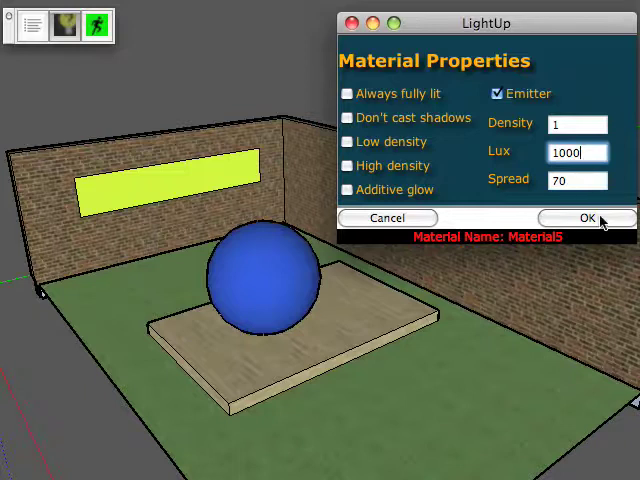
left_click(587, 218)
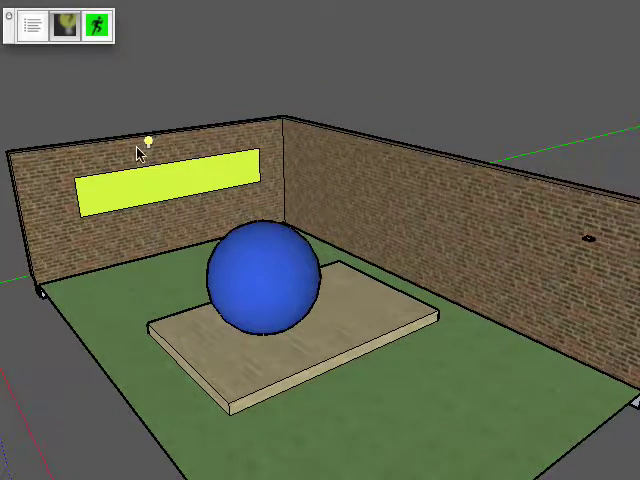
mouse_move(147, 197)
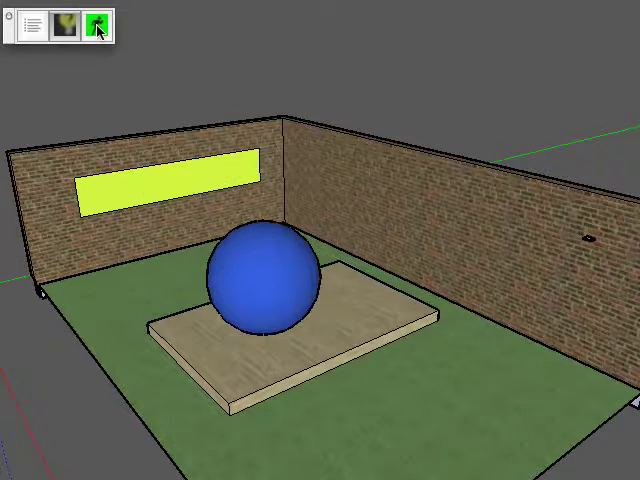
Step: Start a LightUp walkthrough of the room showing the emitter strip, ball and slab
left_click(98, 24)
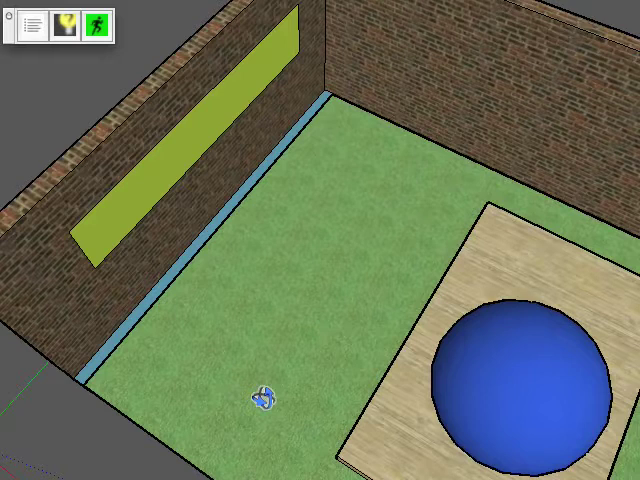
mouse_move(405, 155)
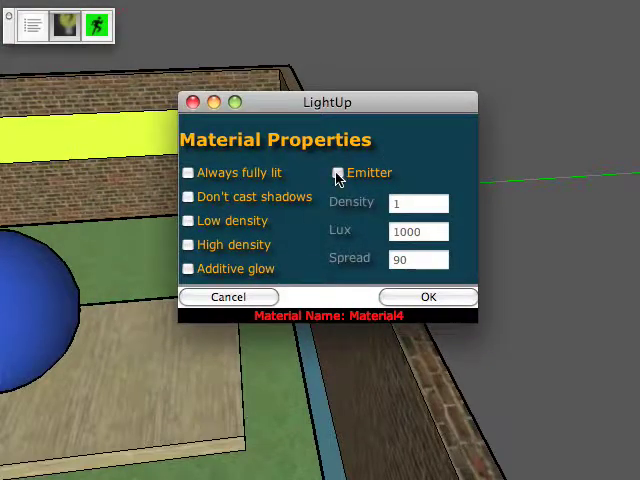
Step: Make the blue trench's Material4 an emitter at 1000 lux with spread 90
left_click(338, 172)
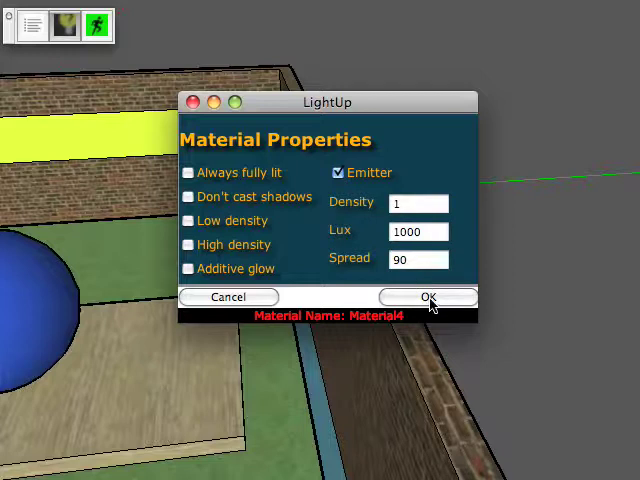
left_click(426, 297)
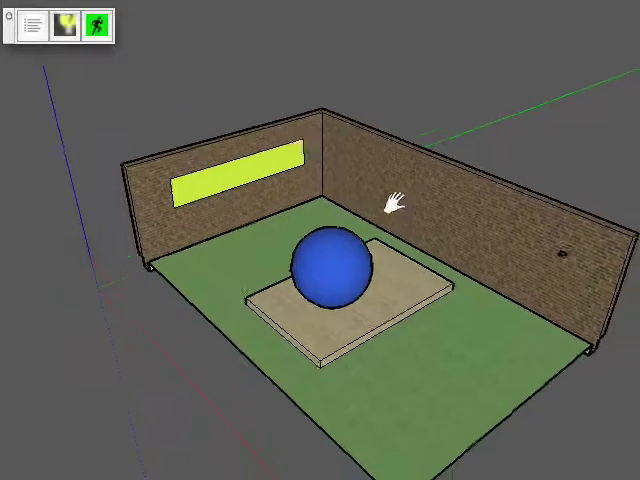
left_click(99, 24)
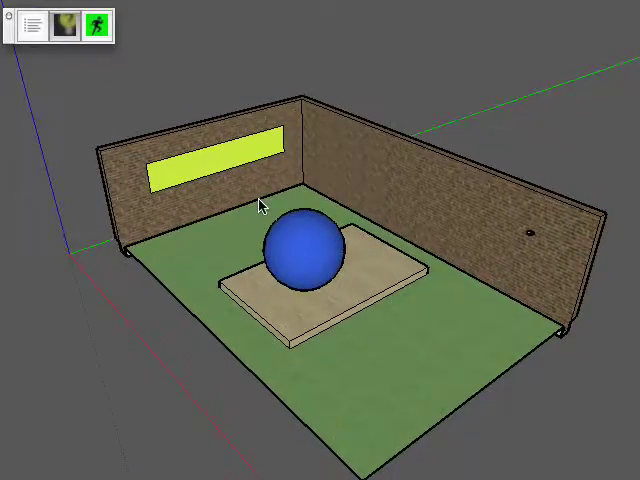
left_click(62, 25)
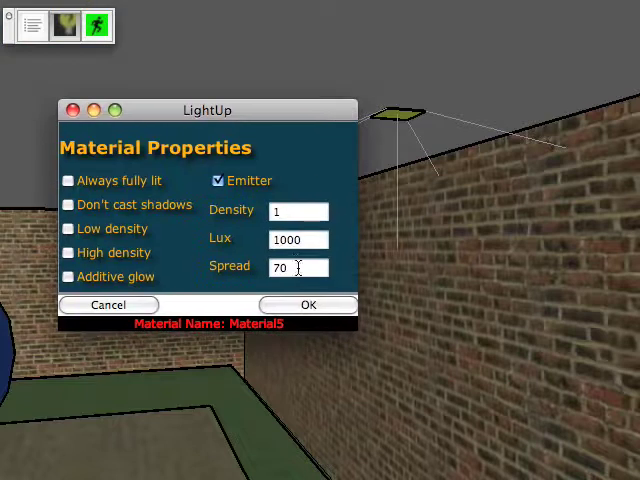
Step: Change the ceiling square's Material5 emitter to spread 30 and 10000 lux
triple_click(297, 267)
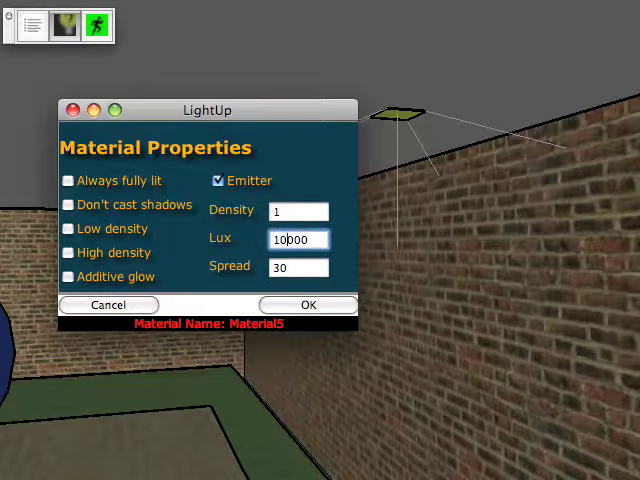
left_click(308, 305)
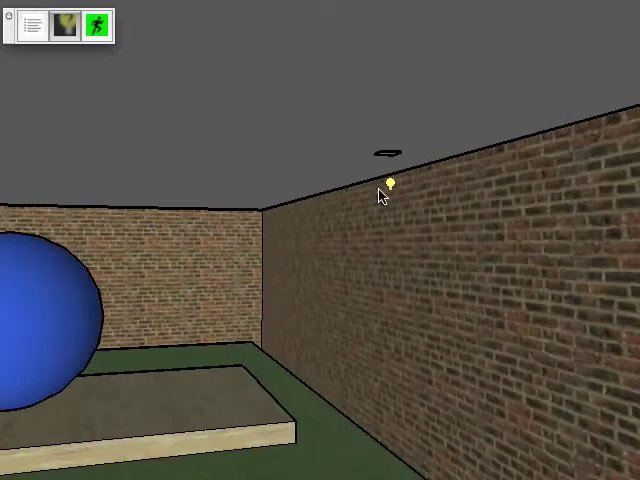
left_click_drag(380, 190, 335, 340)
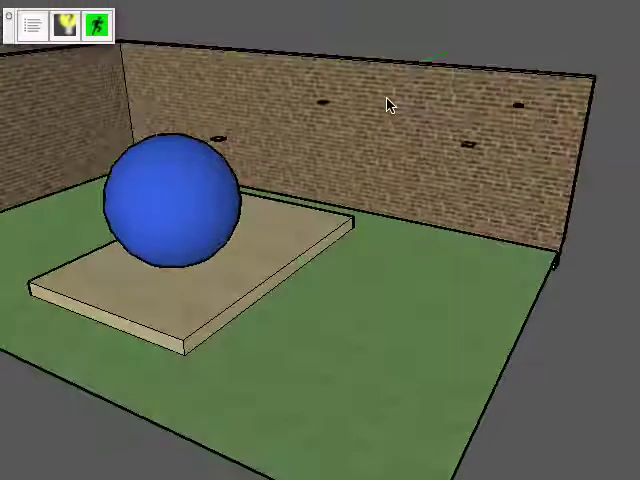
left_click(98, 22)
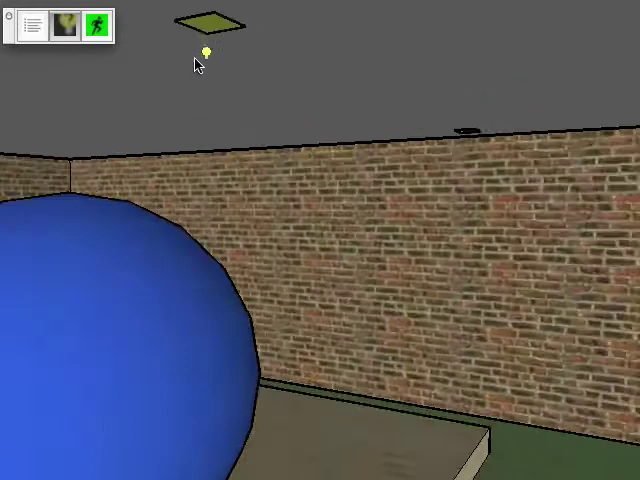
Step: Render the emitter-lit room with the LightUp Tour button
left_click(205, 22)
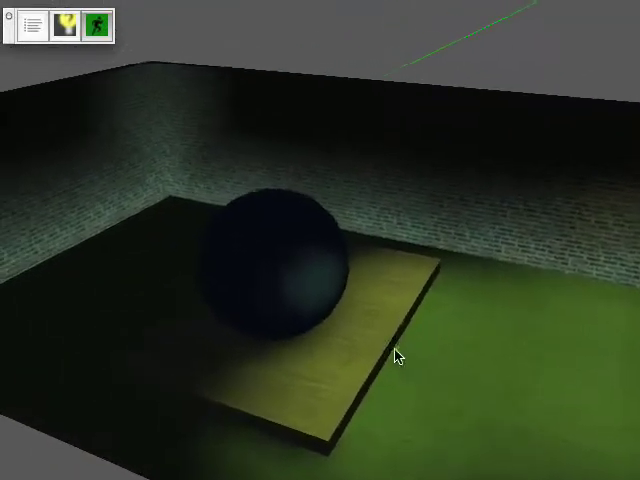
left_click_drag(400, 355, 308, 293)
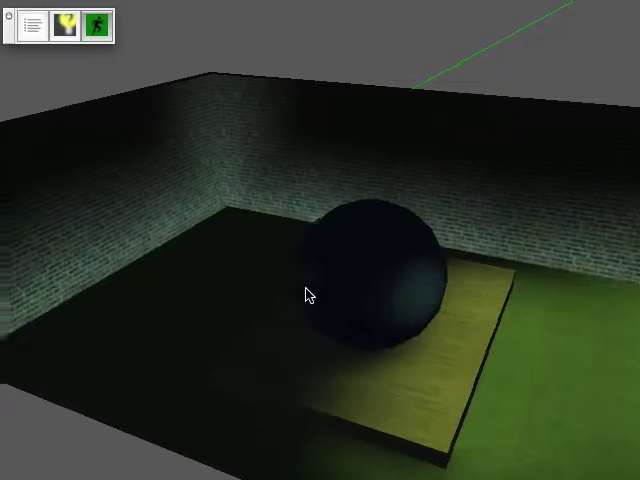